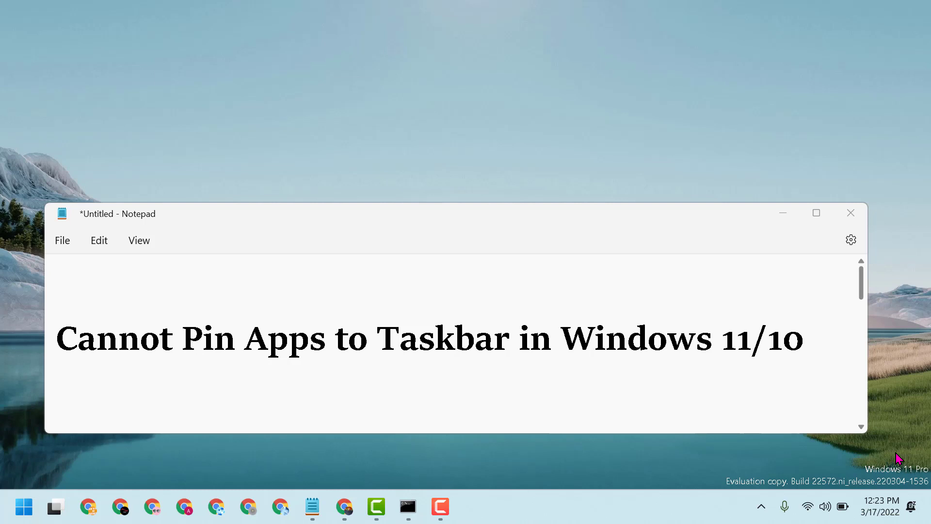
mouse_move(891, 391)
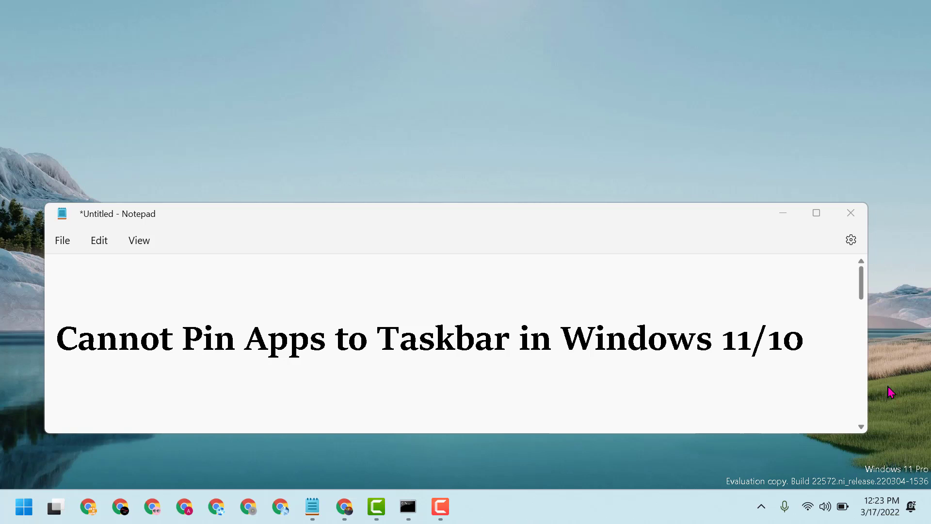
mouse_move(783, 214)
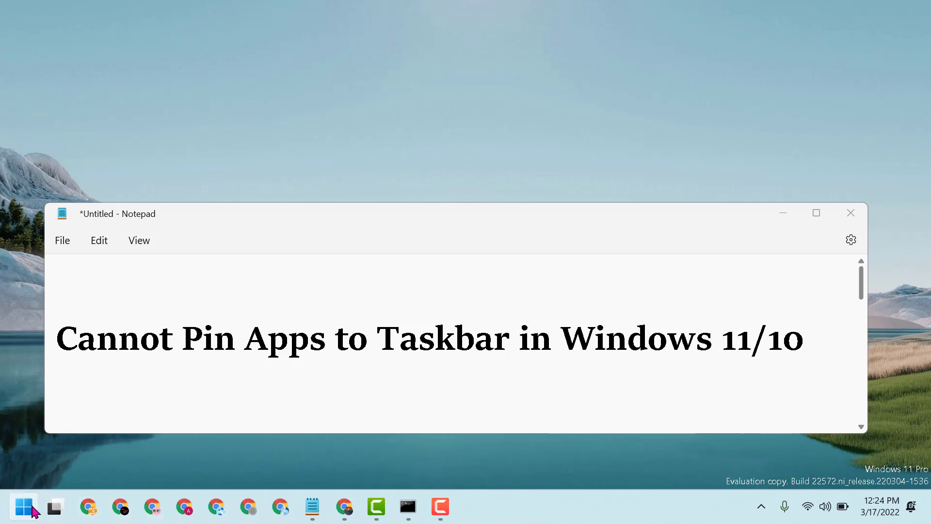
Search 'cmd' from Start and bring up the context options for Command Prompt
click(22, 508)
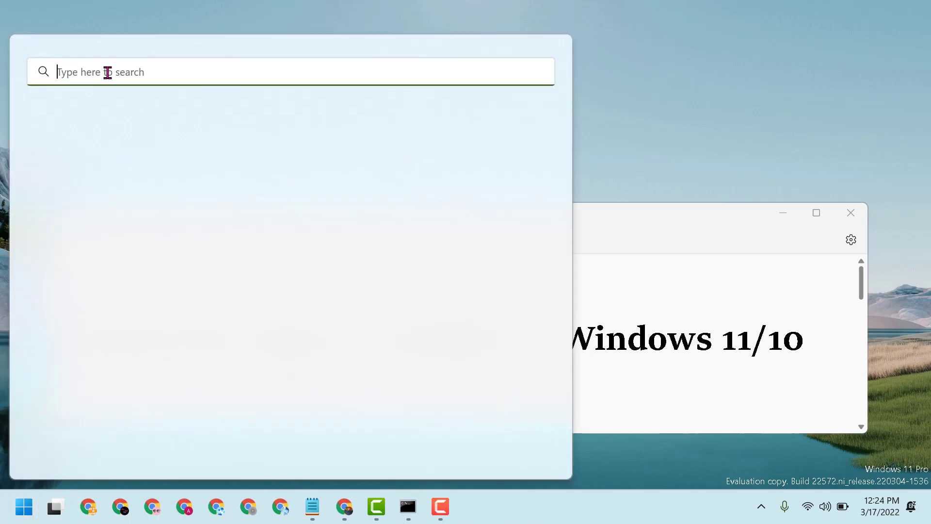
text(cmd)
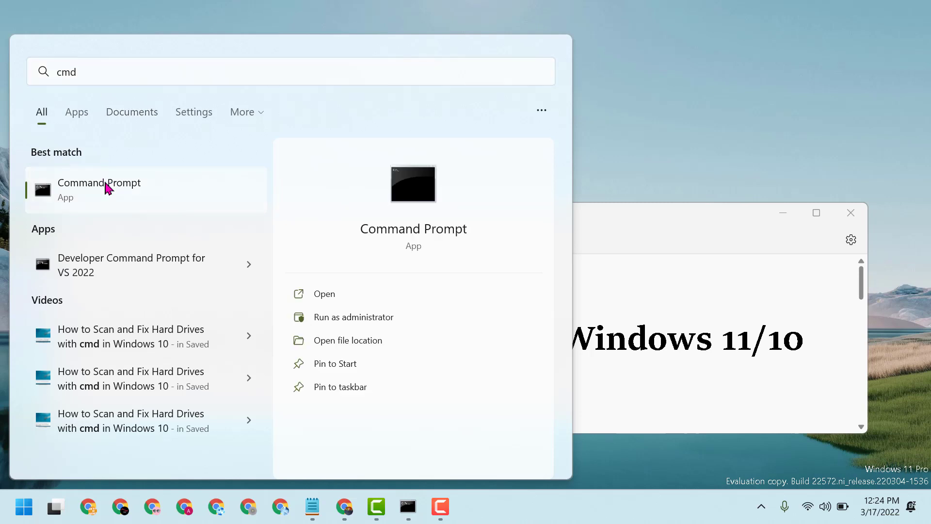
right_click(99, 190)
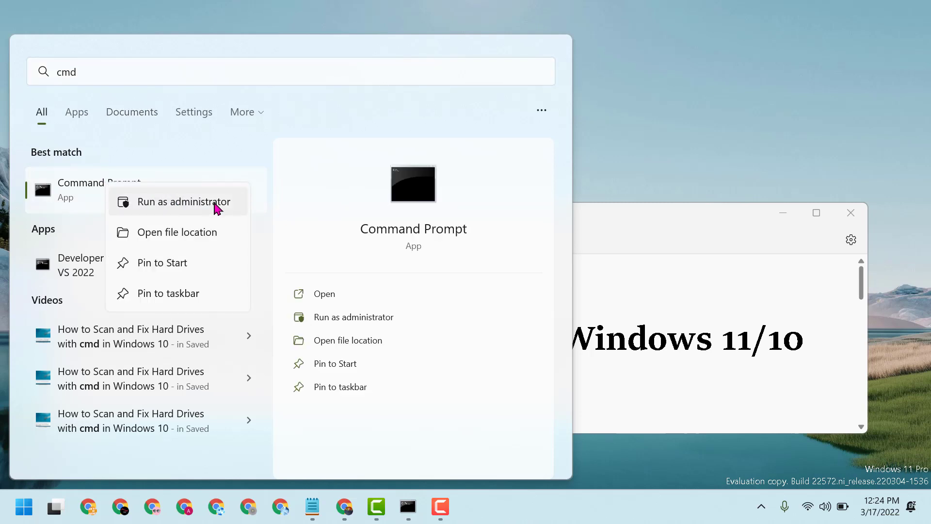
Run Command Prompt as administrator and execute sfc /scannow to full verification
click(185, 201)
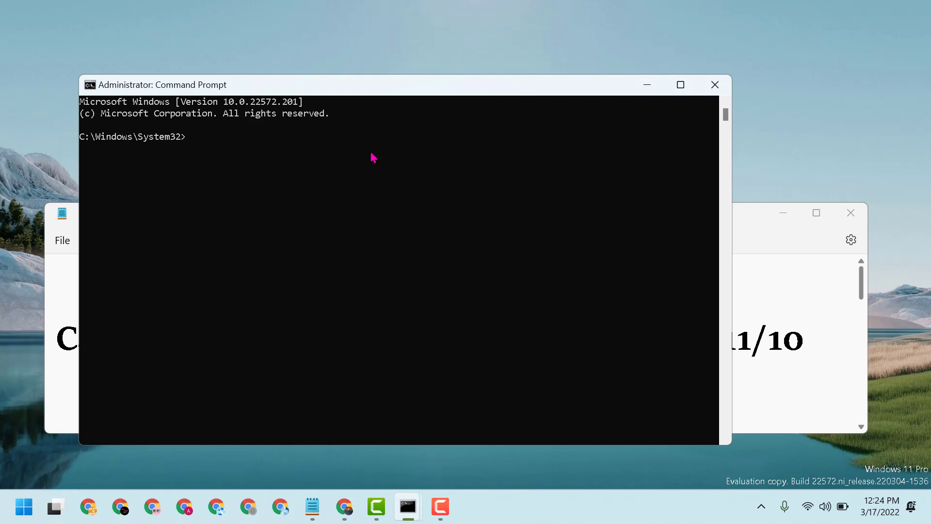
text(sfc)
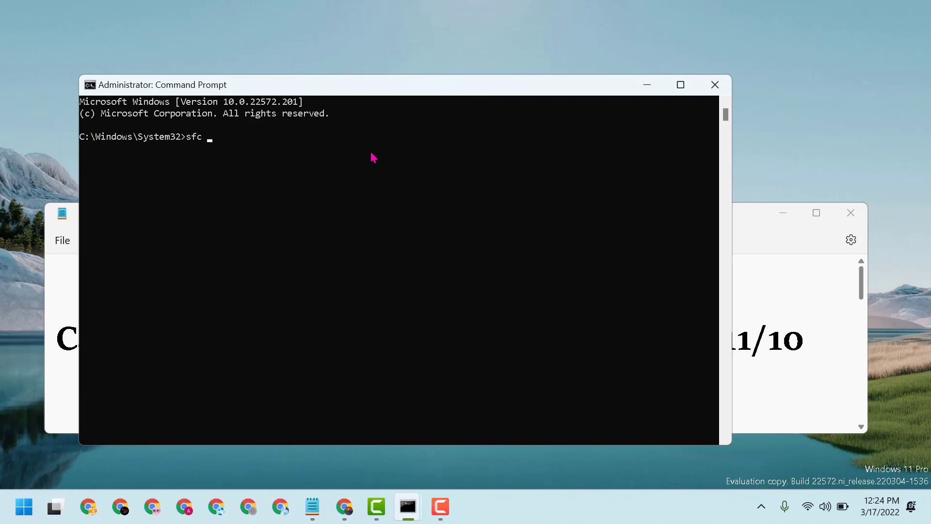
text(/s)
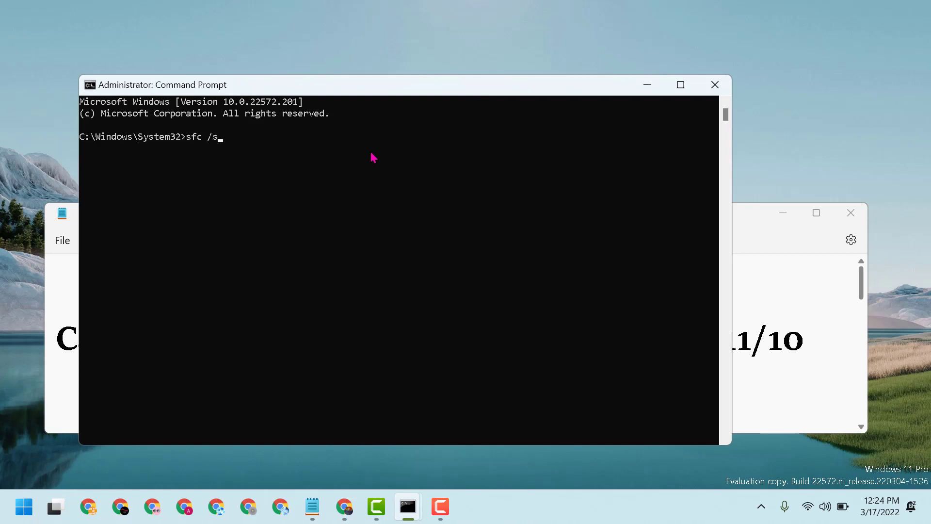
text(cann)
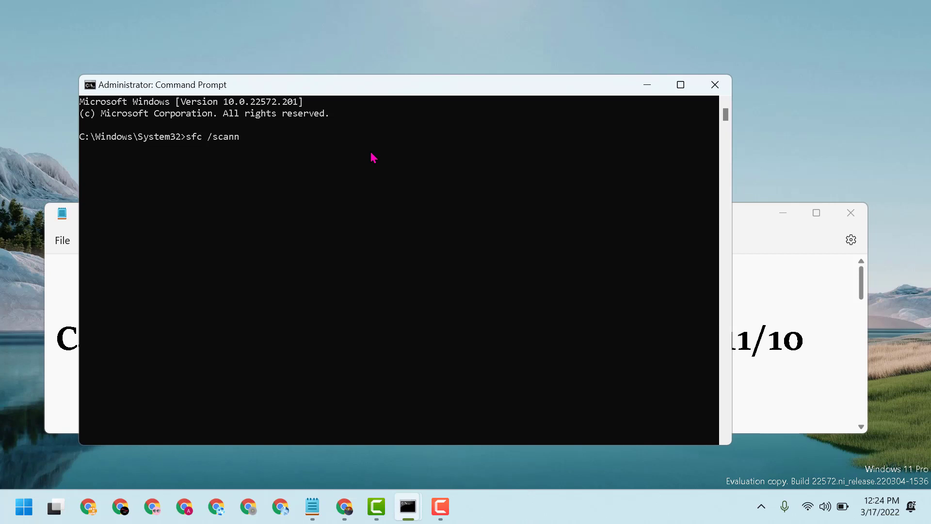
text(ow)
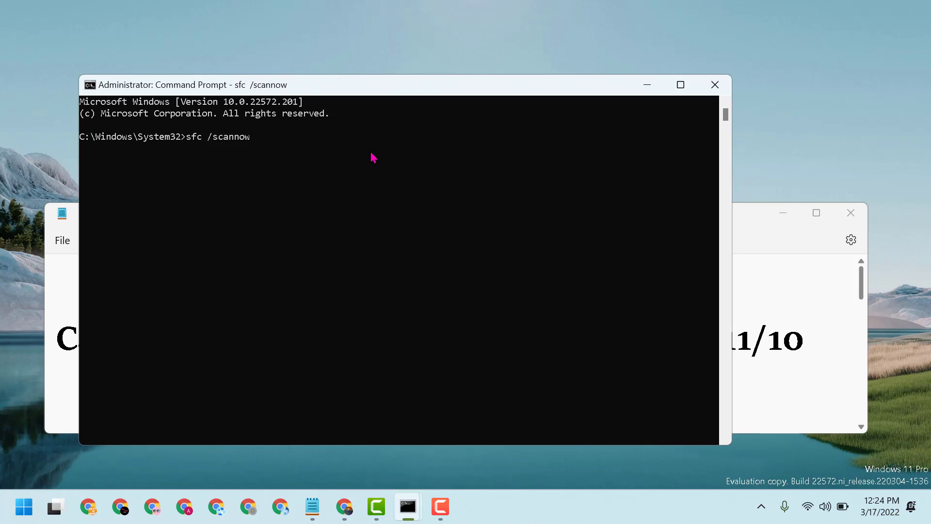
key(enter)
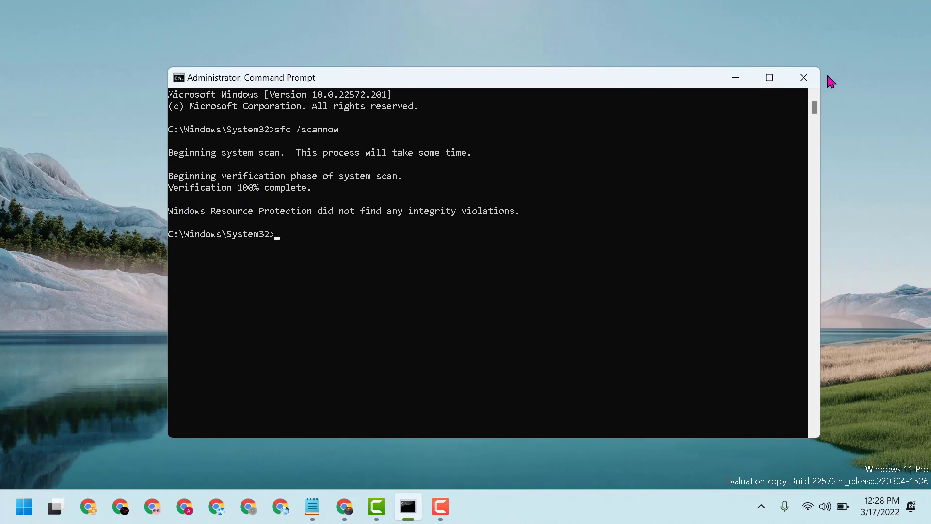
Close the administrator Command Prompt window
click(803, 77)
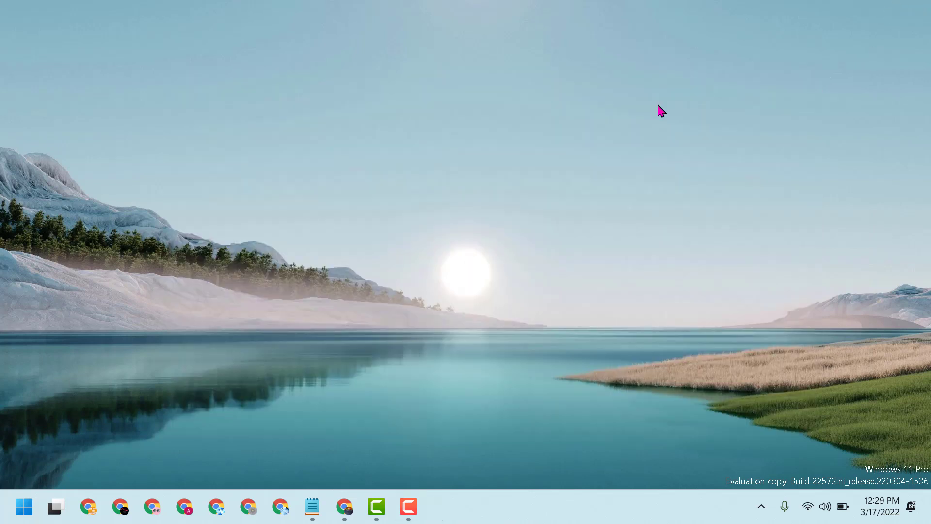
mouse_move(14, 287)
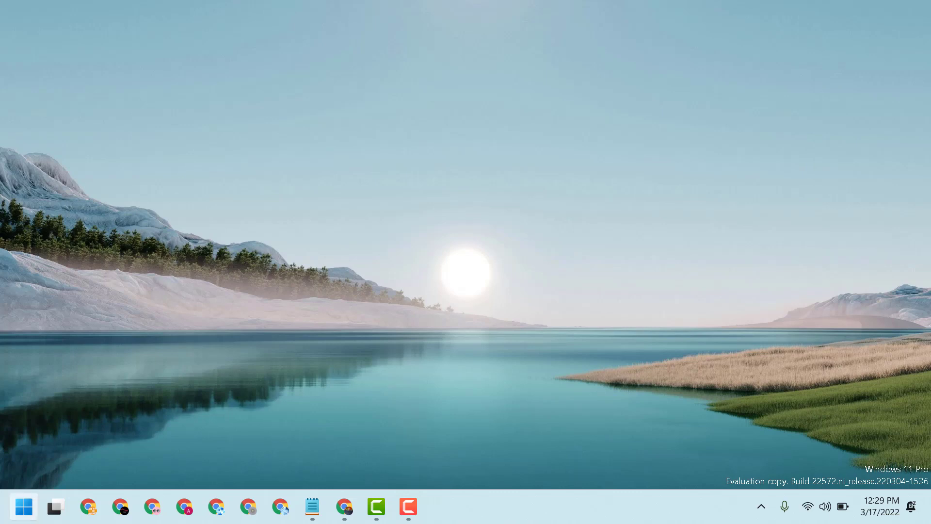
Search 'edit group policy' from Start to surface Edit group policy as best match
click(23, 506)
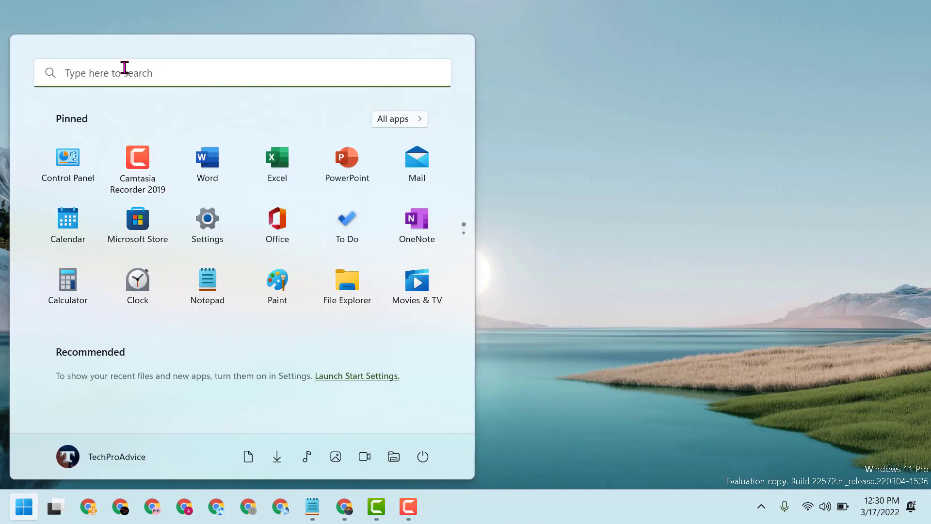
text(e)
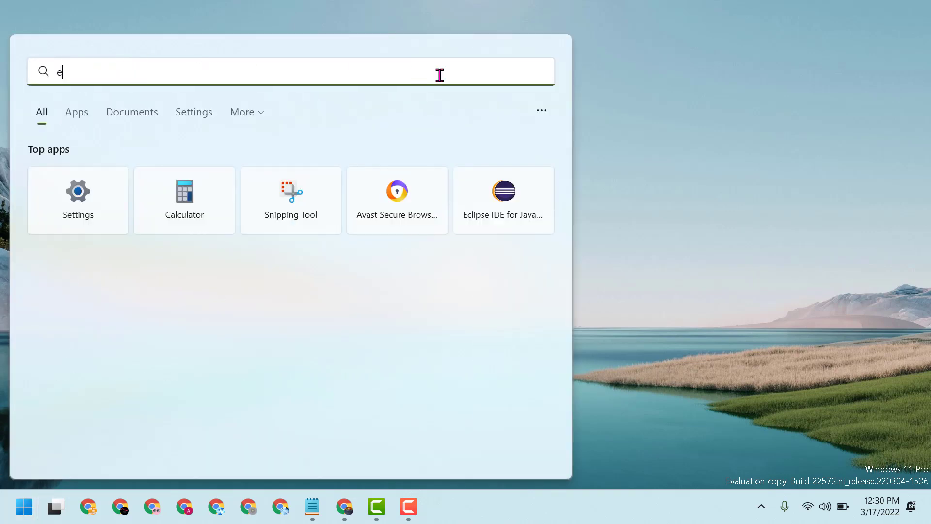
text(dit group policy)
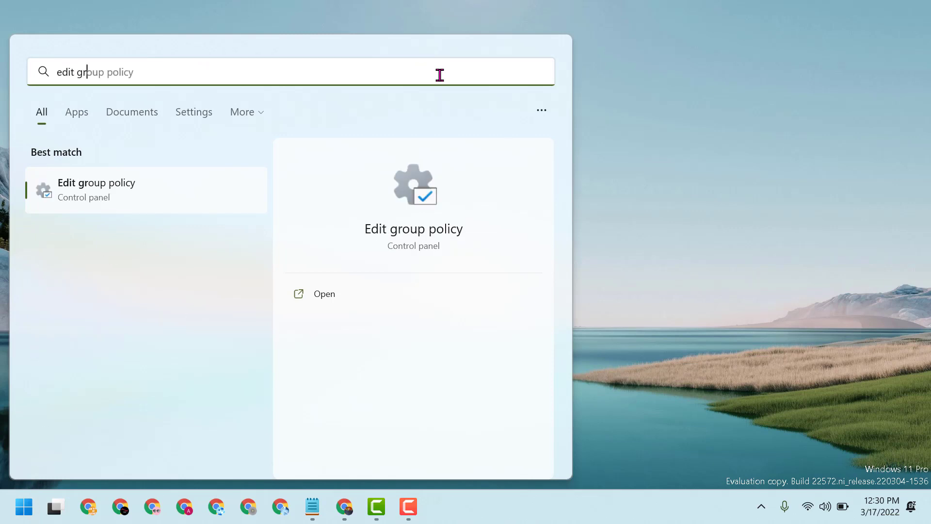
mouse_move(125, 190)
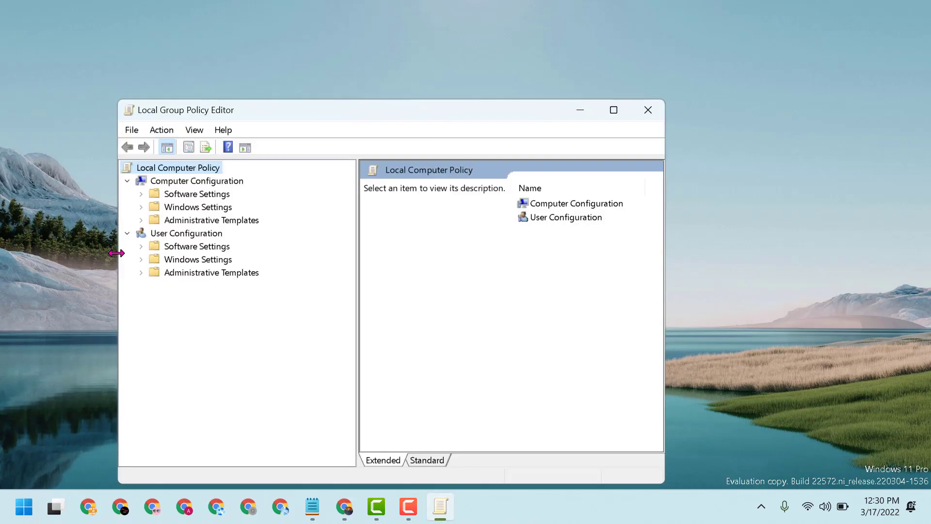
mouse_move(227, 294)
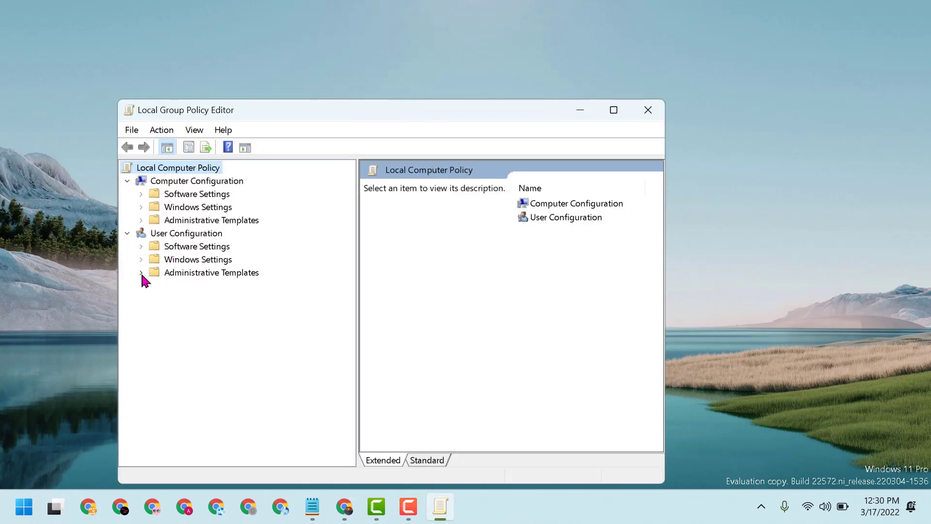
Navigate to User Configuration > Administrative Templates > Start Menu and Taskbar policies
click(142, 272)
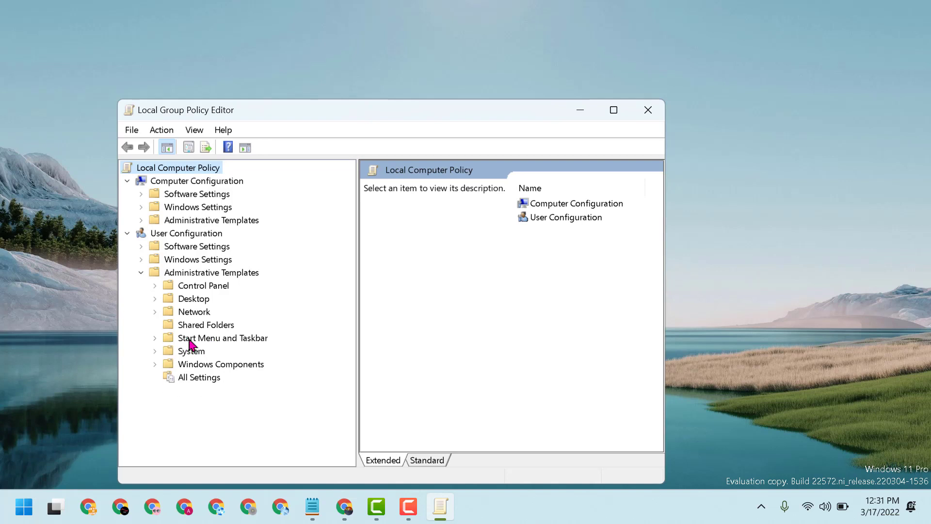
mouse_move(233, 347)
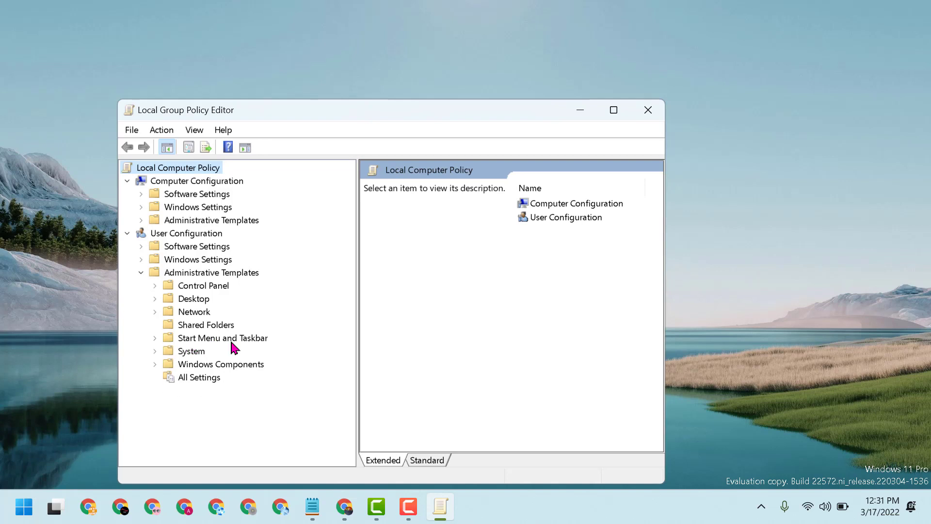
click(222, 337)
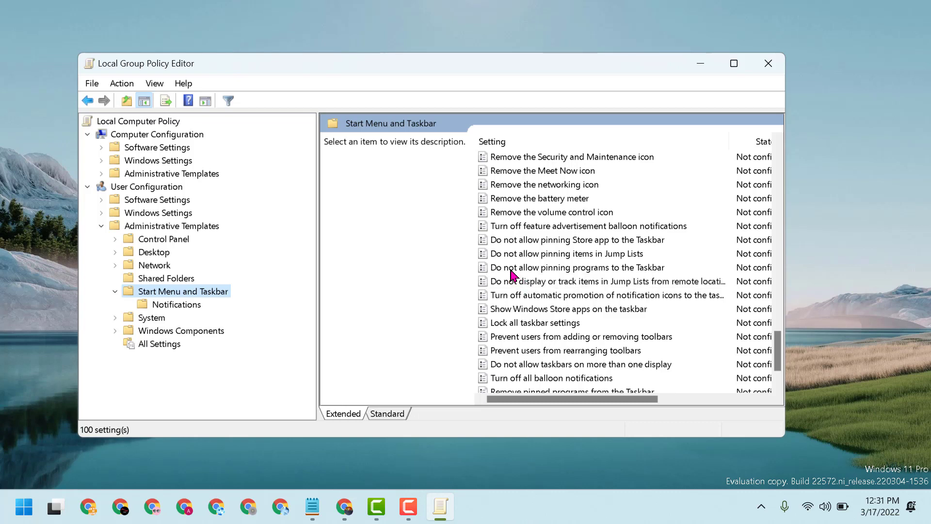
mouse_move(612, 273)
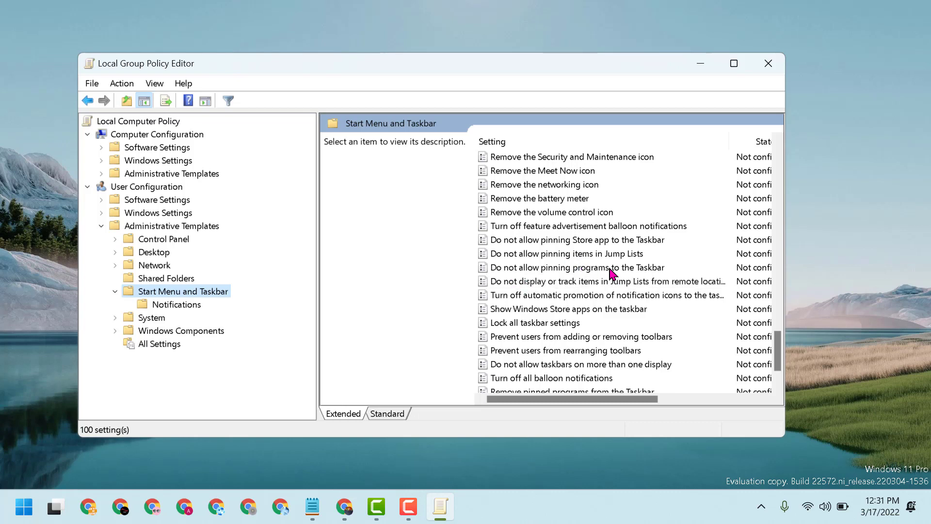
Set 'Do not allow pinning programs to the Taskbar' to Not Configured and confirm with OK
click(575, 267)
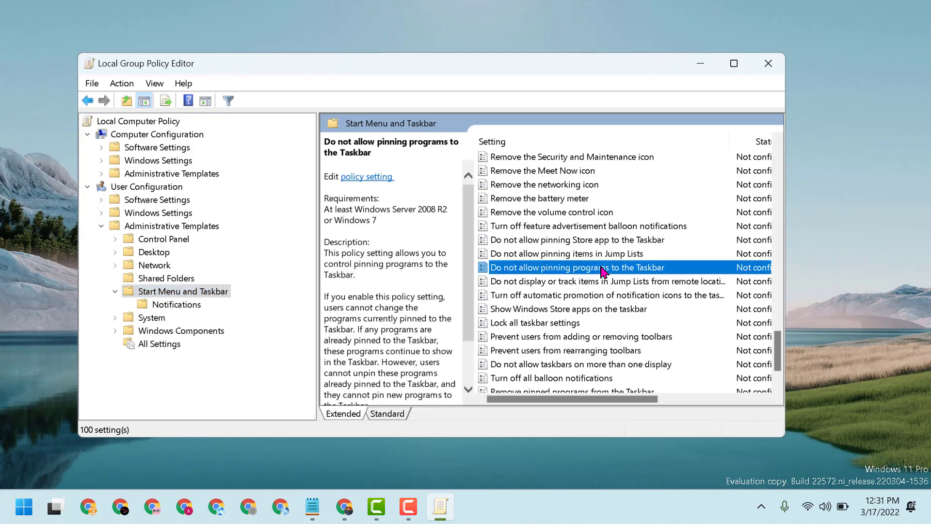
double_click(576, 267)
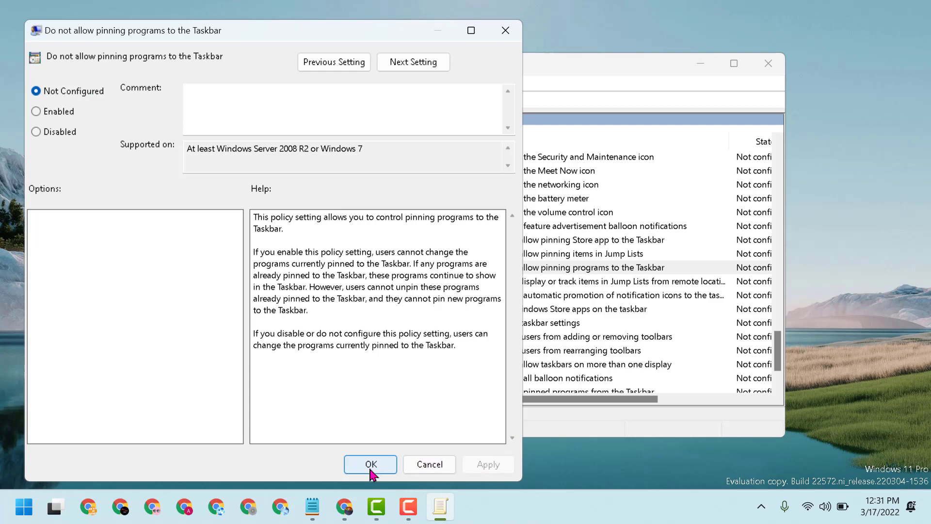
click(370, 463)
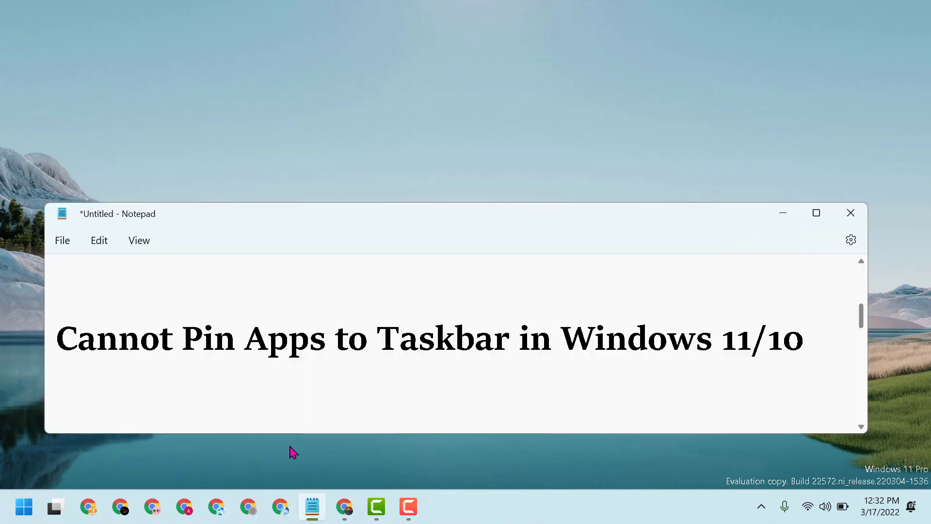